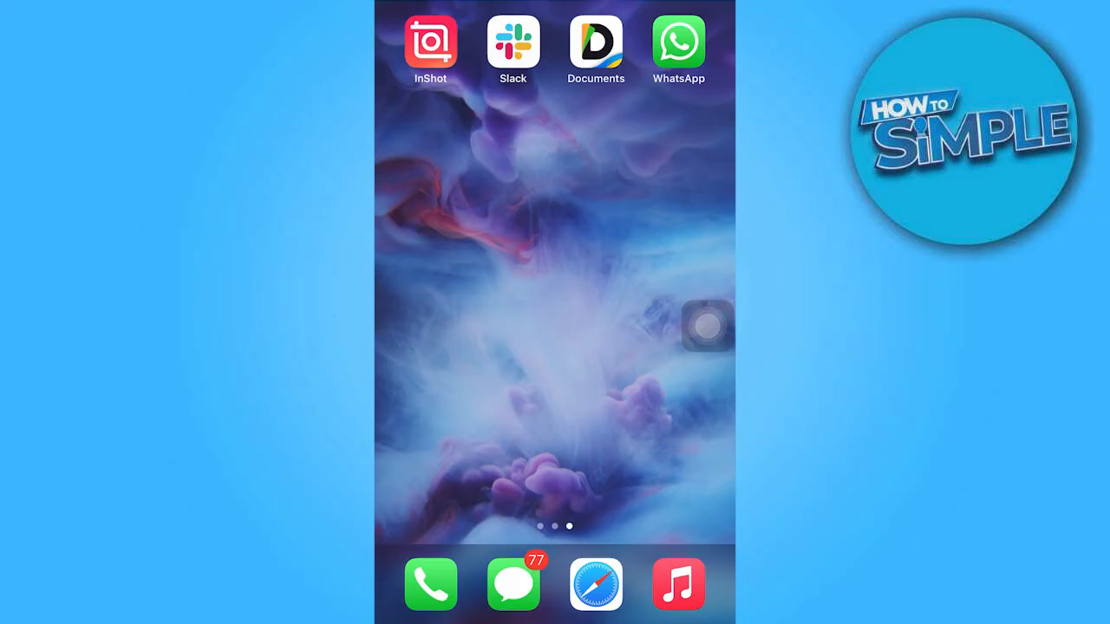
Launch WhatsApp from the home screen and go to its Settings page
click(678, 44)
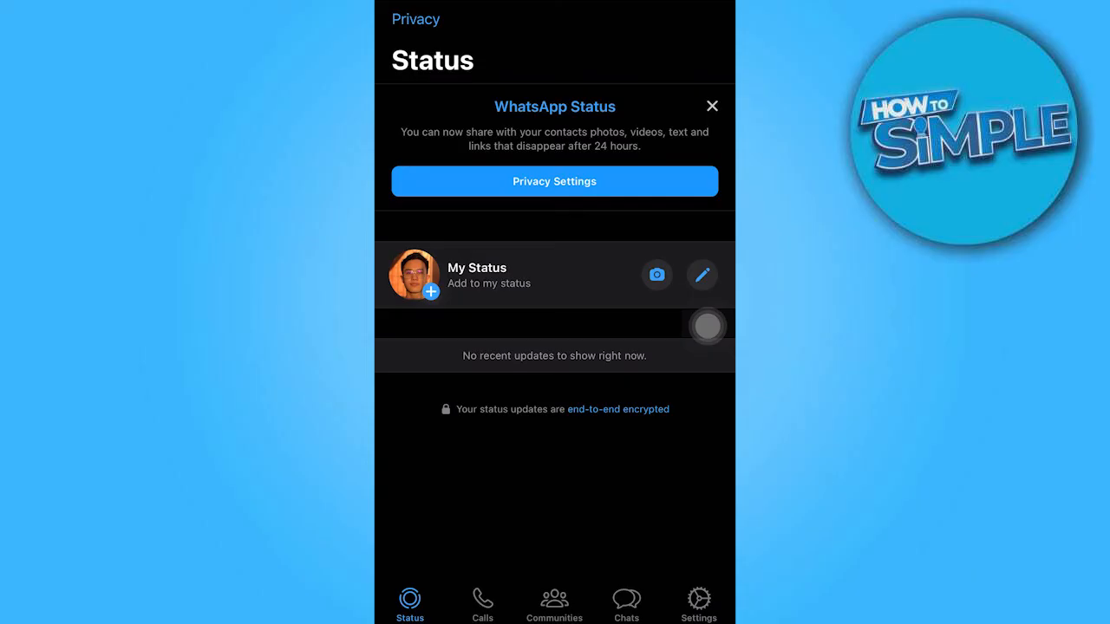
click(699, 604)
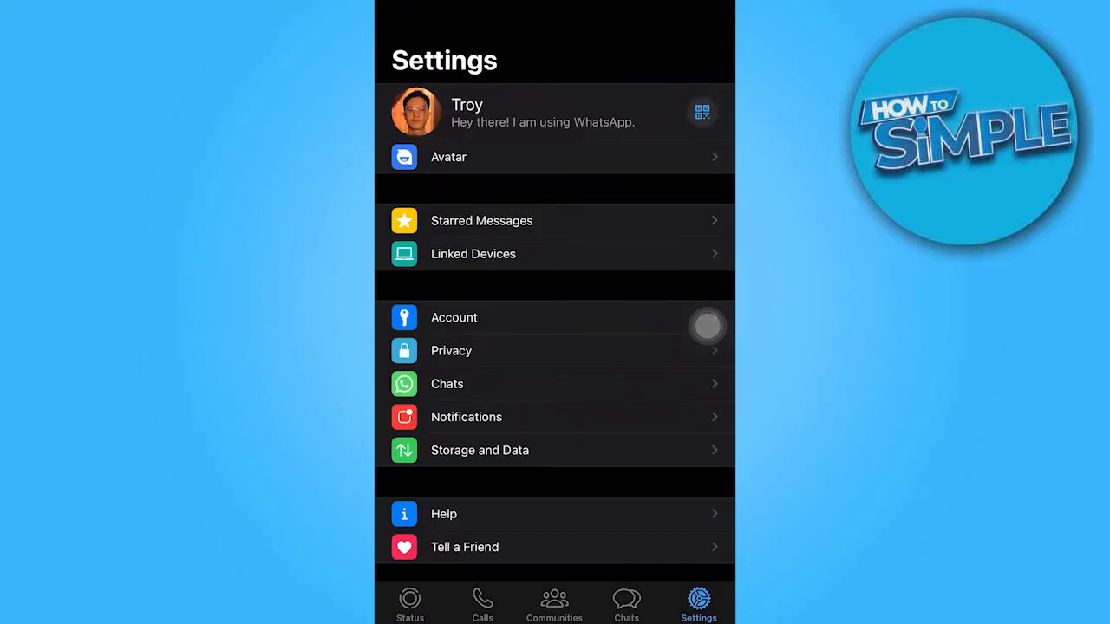
Go to Notifications and then into the In-App Notifications options
click(467, 417)
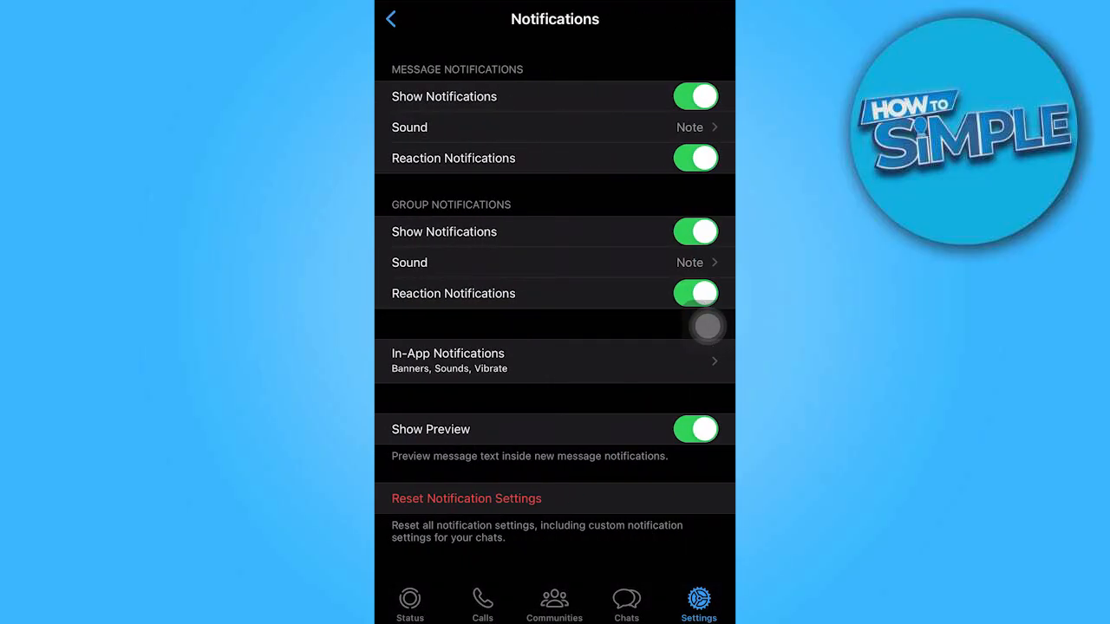
click(447, 354)
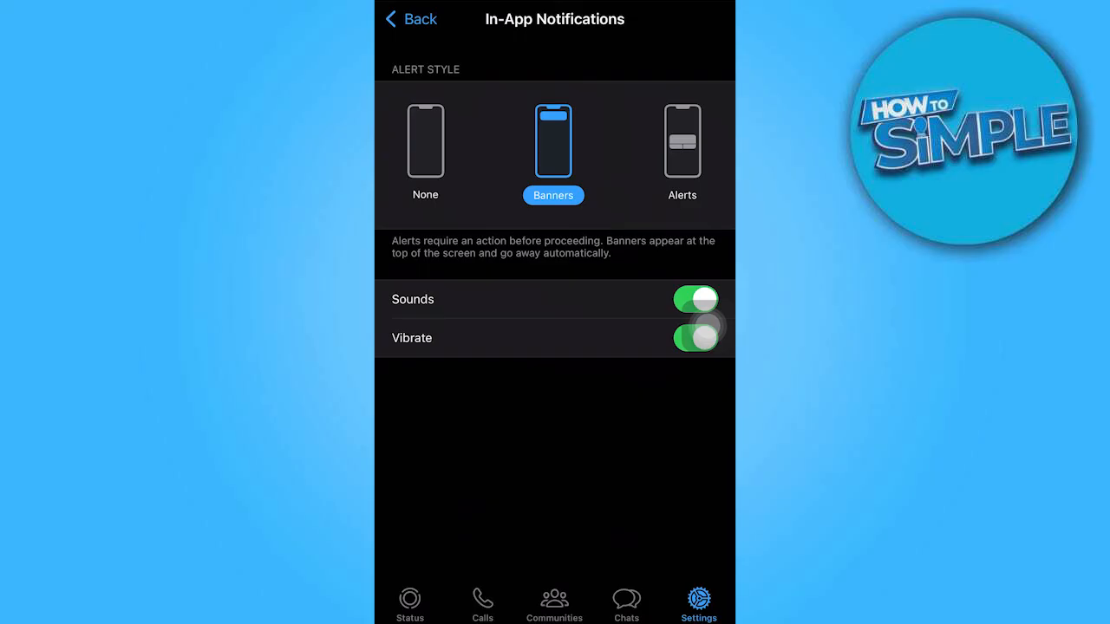
Tap the Sounds toggle on the In-App Notifications page
click(696, 338)
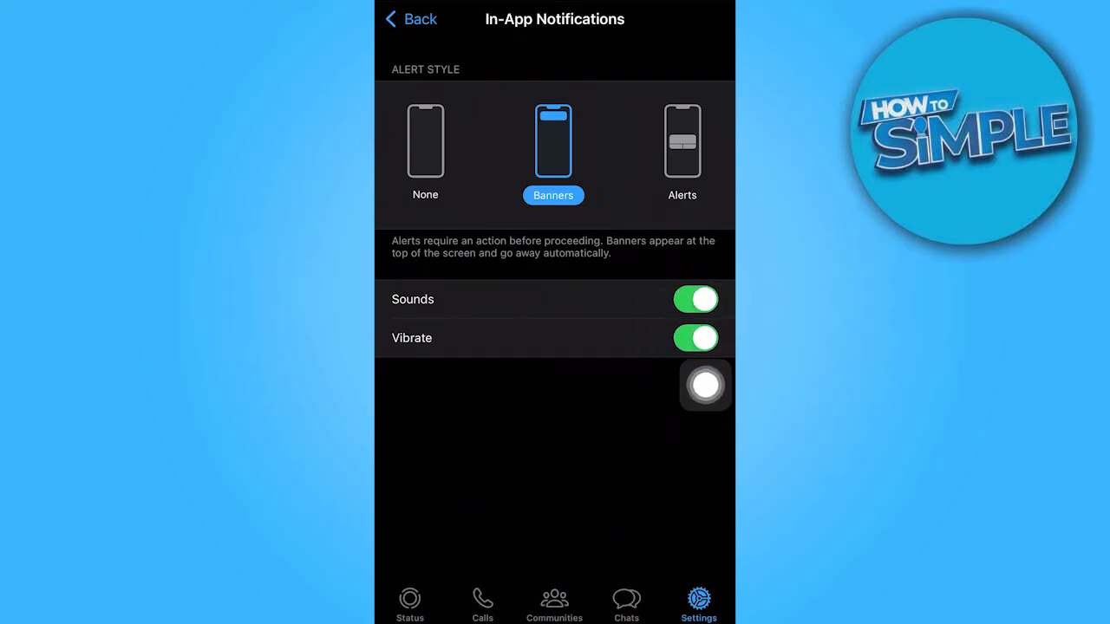